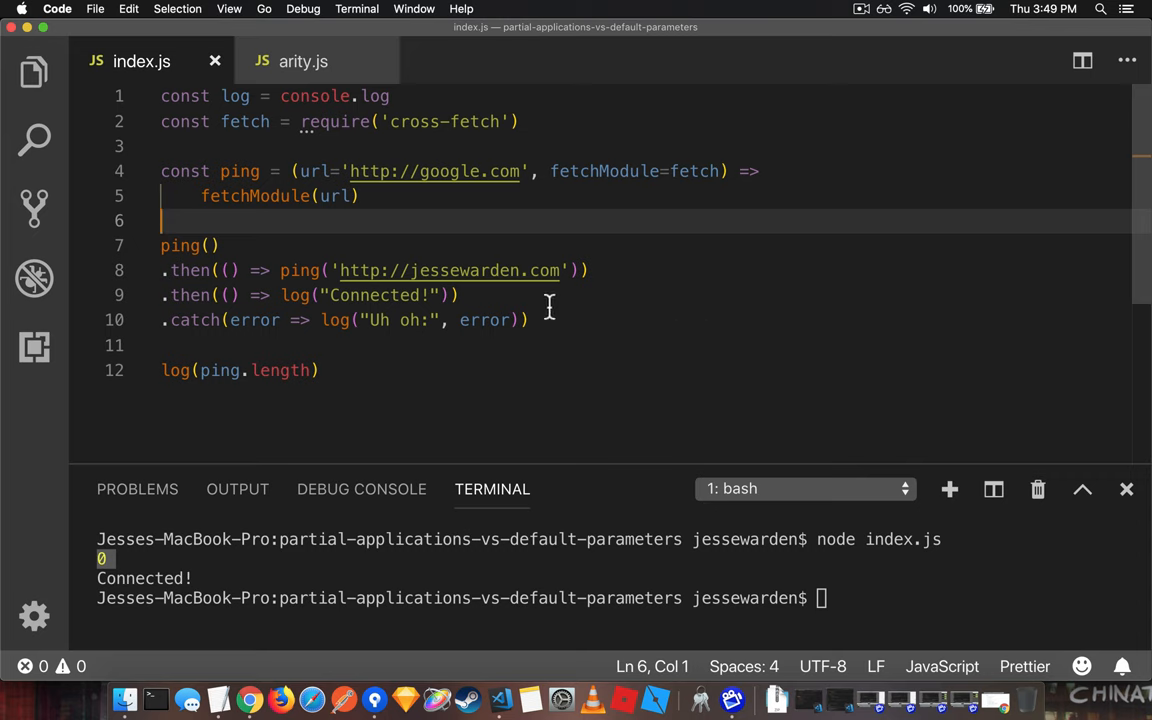
Step: Highlight the fetch default and the ping definition in the editor
double_click(454, 172)
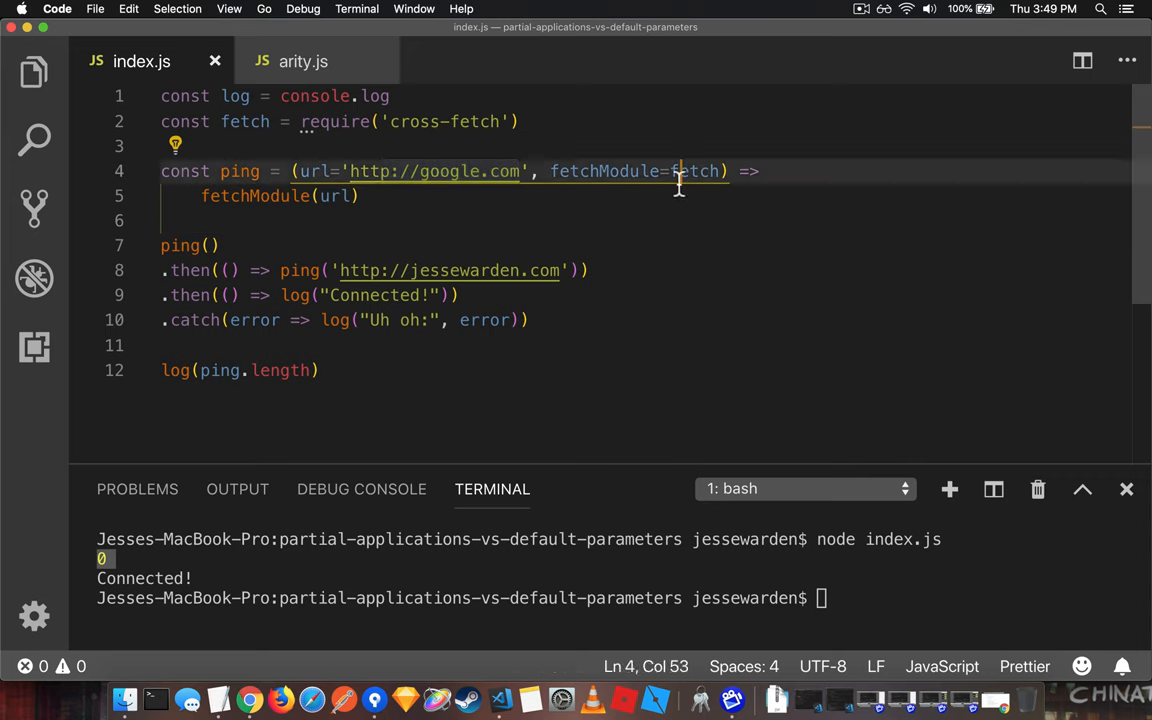
double_click(692, 172)
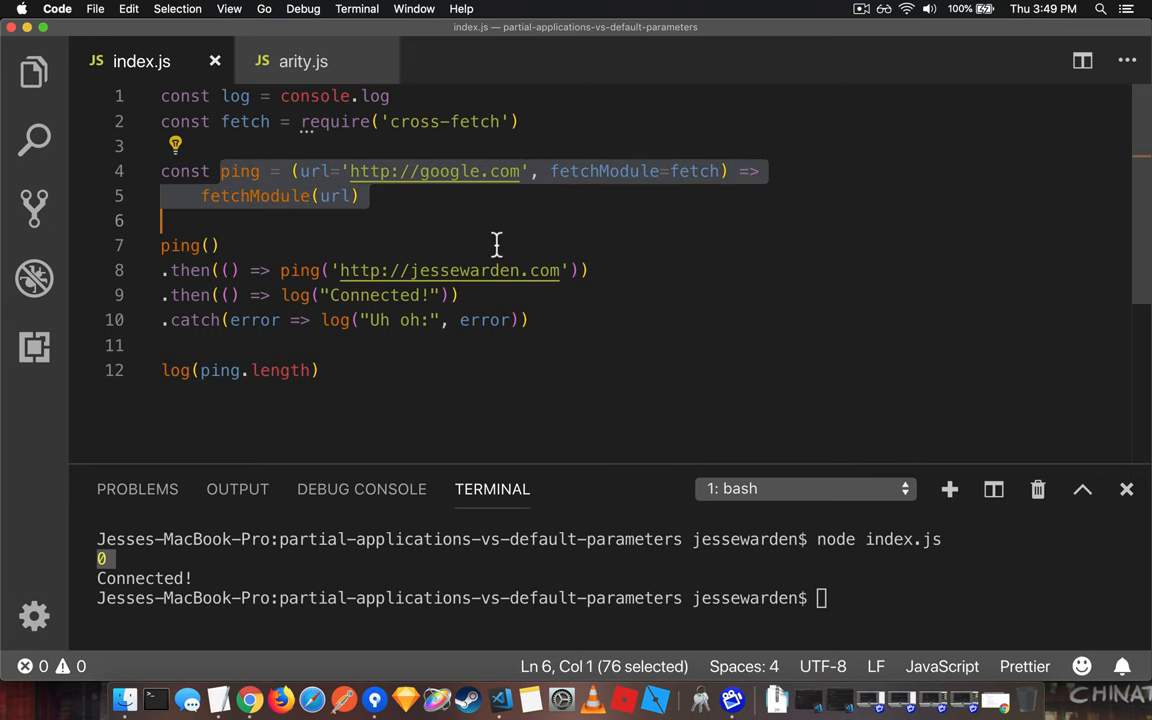
mouse_move(448, 236)
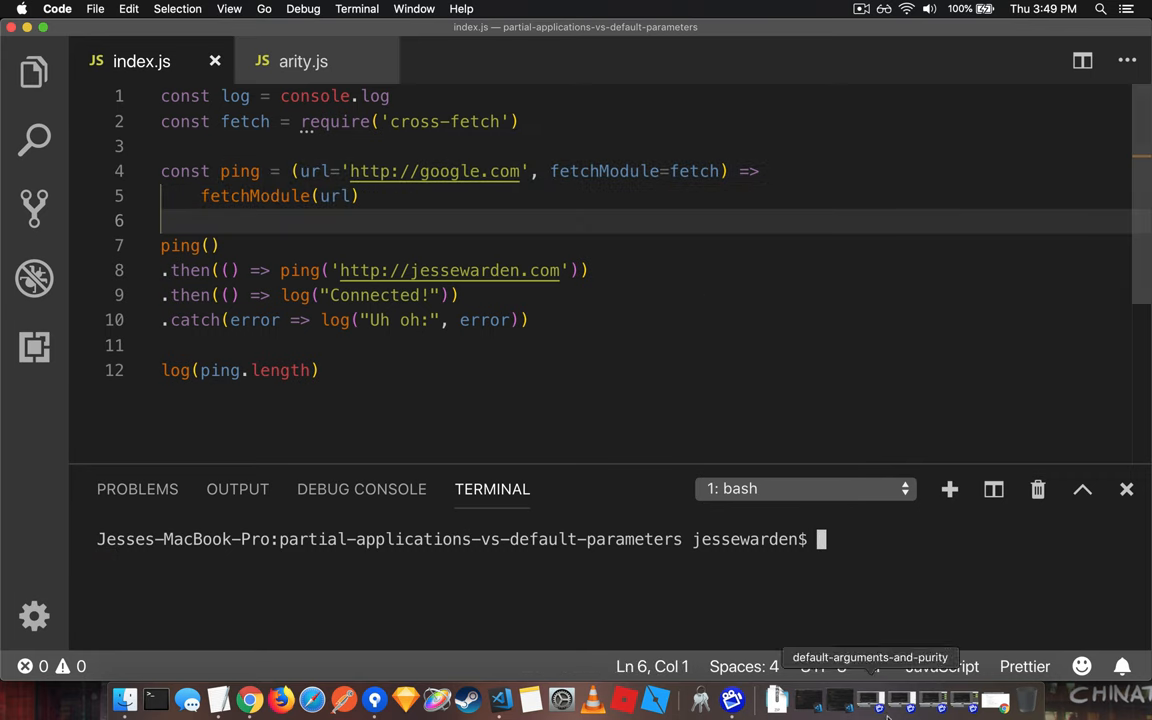
Step: Run node index.js in the terminal after commenting out the cross-fetch require
click(906, 8)
text(node index.js)
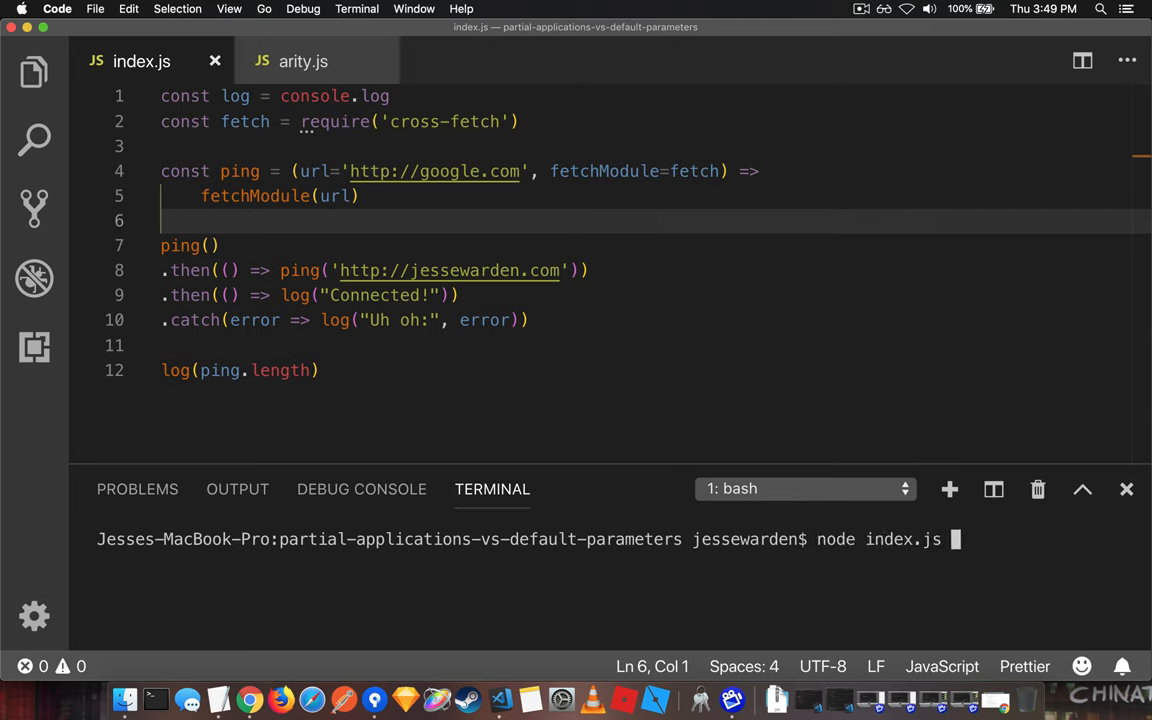
key(enter)
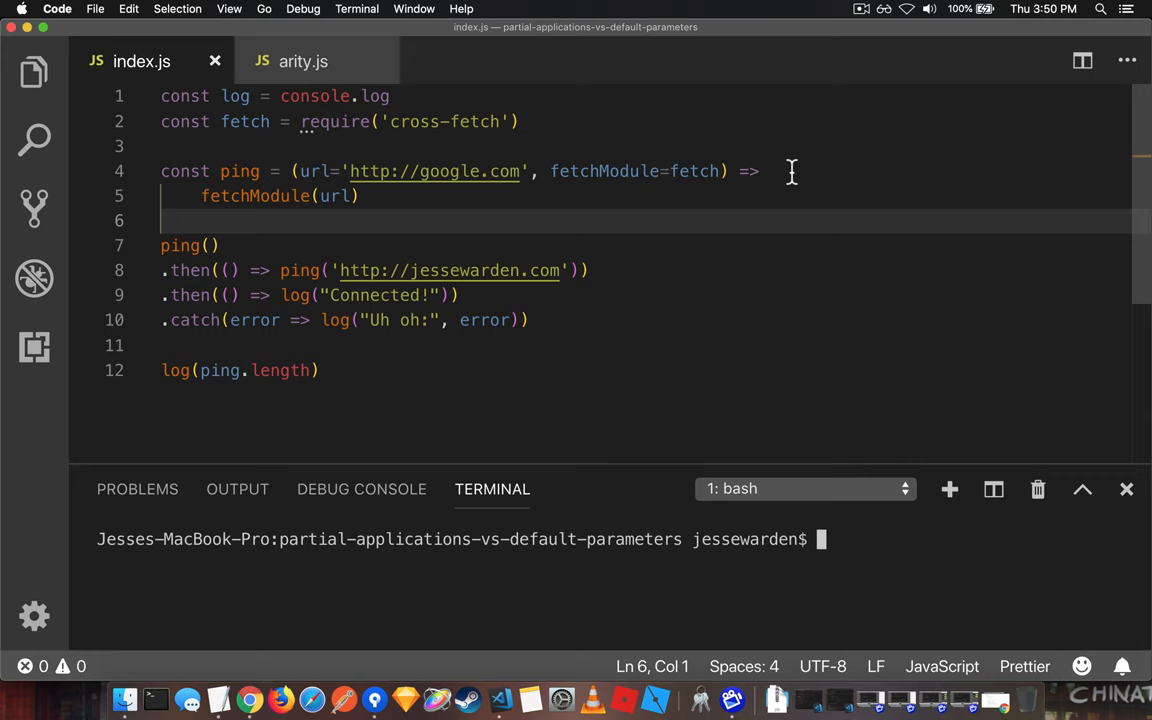
text(node index.js)
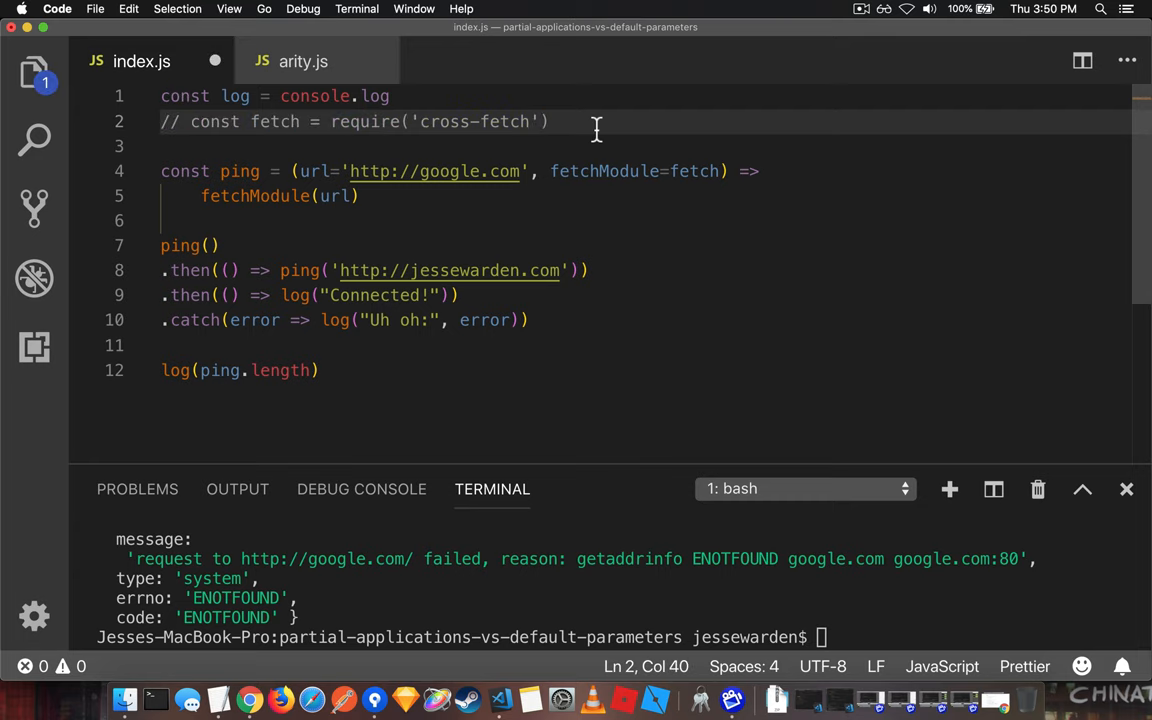
Step: Define a stub fetch as const fetch = () => Promise.resolve(true)
text(cosnt)
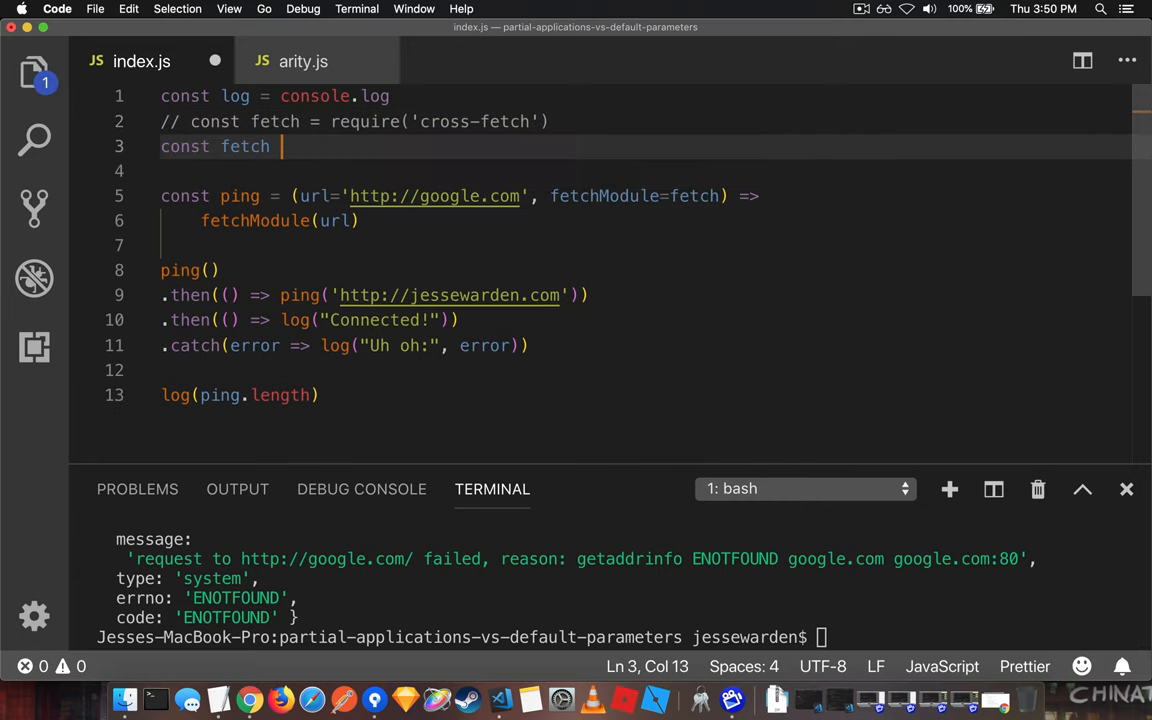
text(() => Prois)
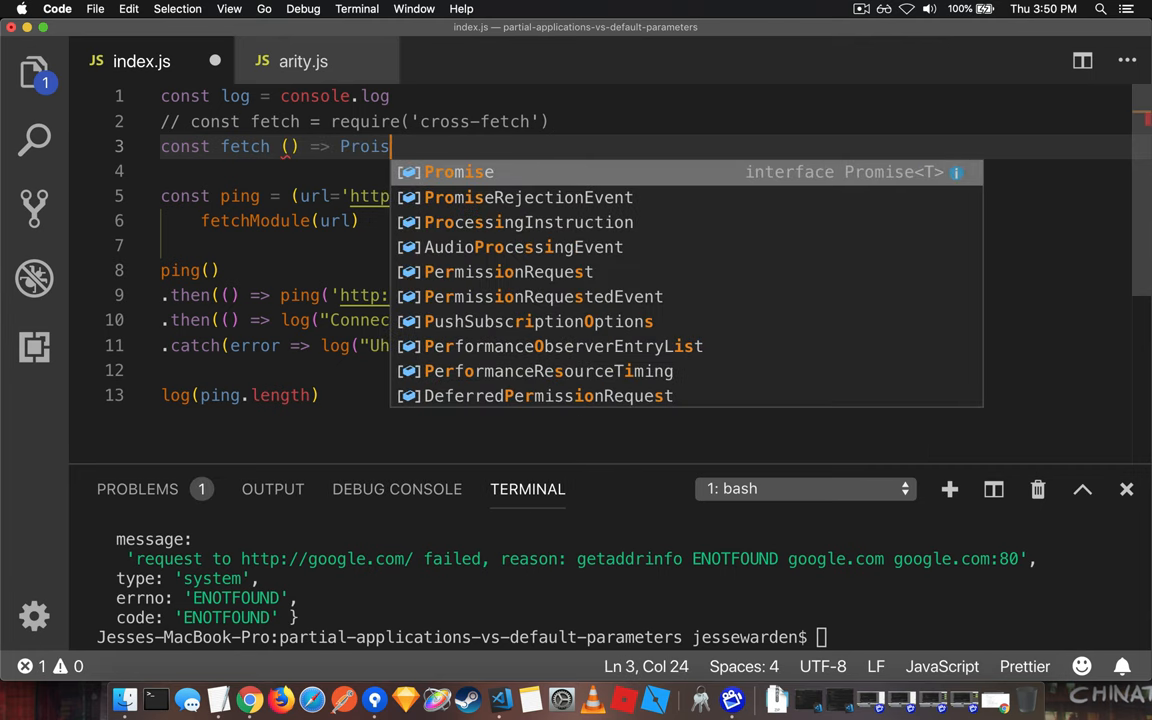
text(se.resolve(true)
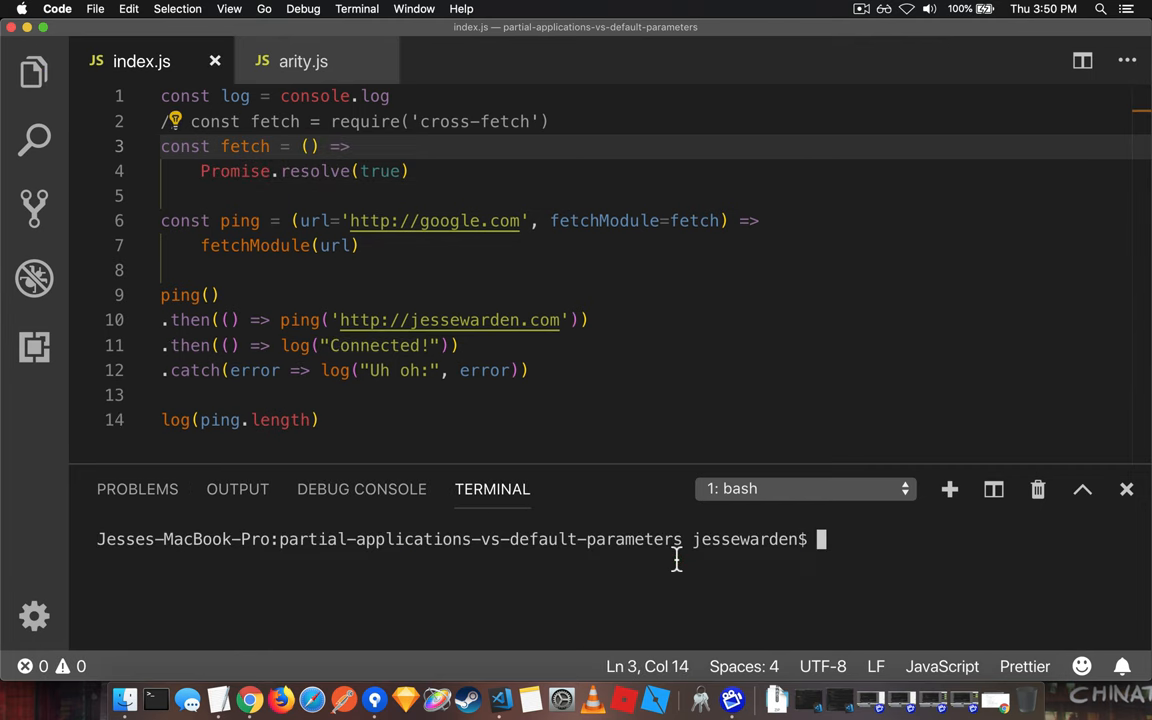
Step: Run node index.js so the terminal prints Connected!
text(node index.js)
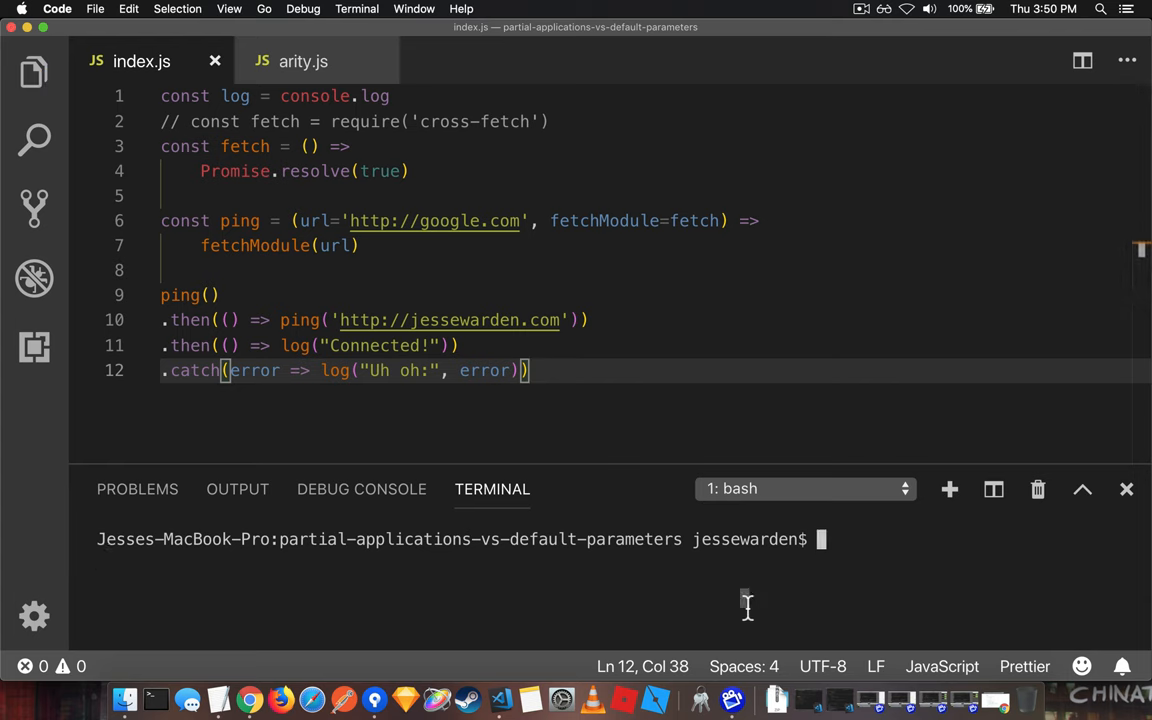
text(node index.js)
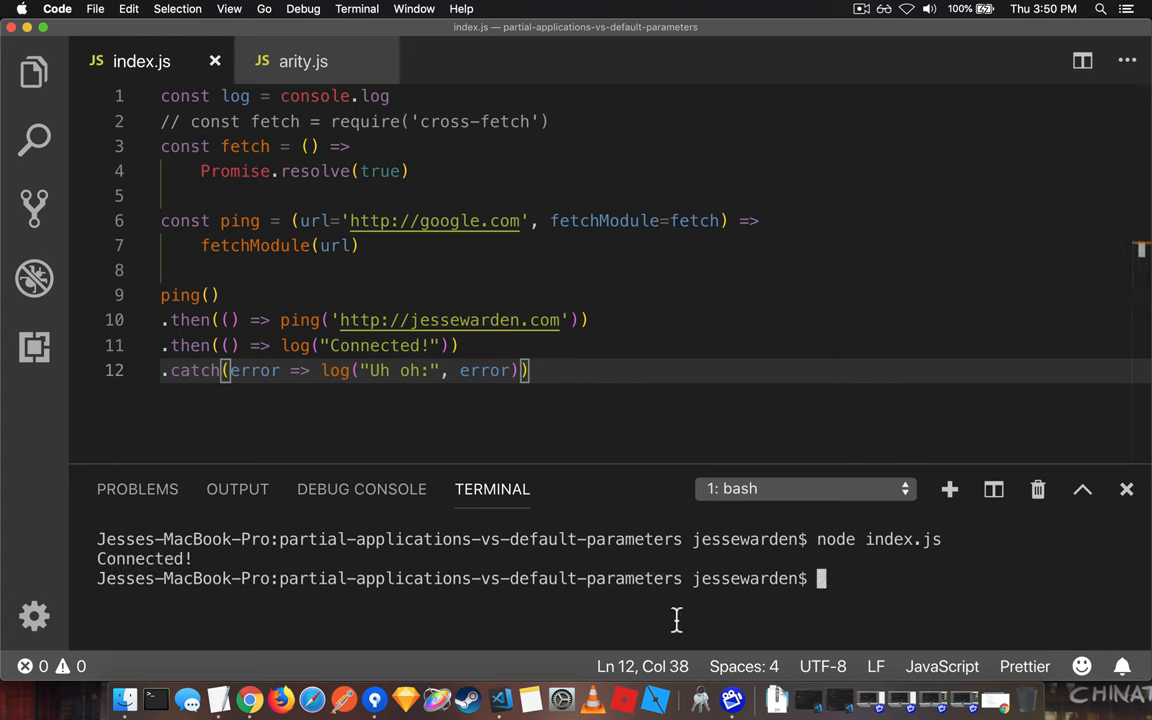
double_click(692, 220)
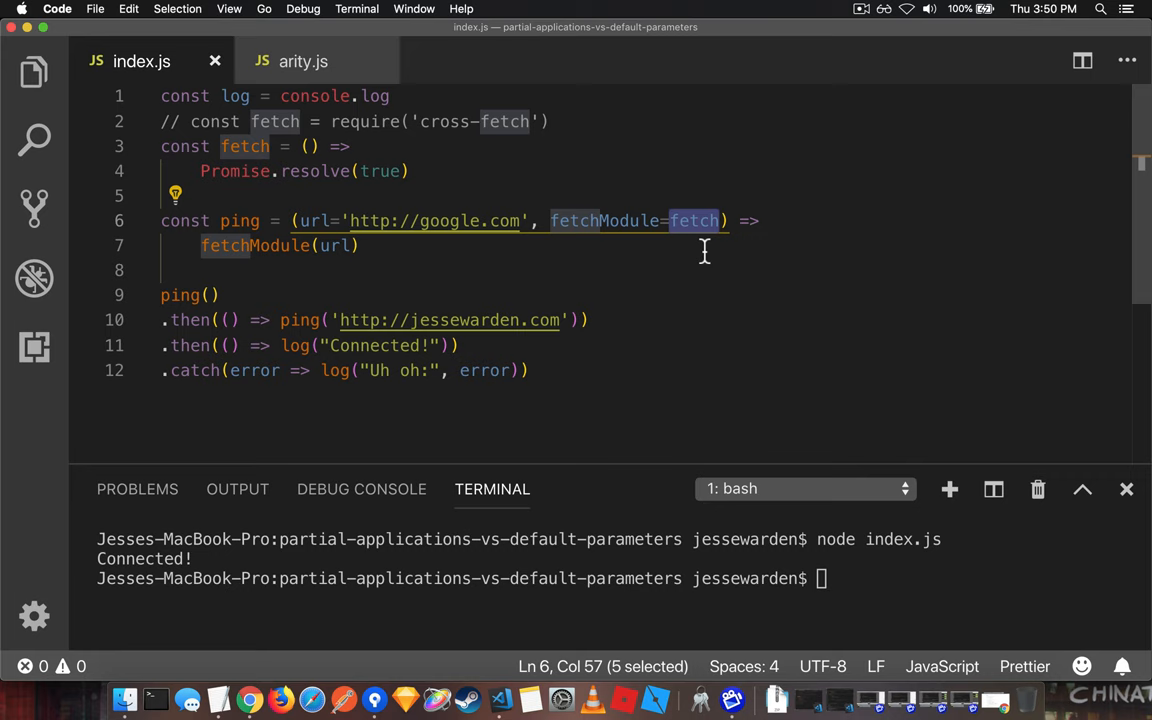